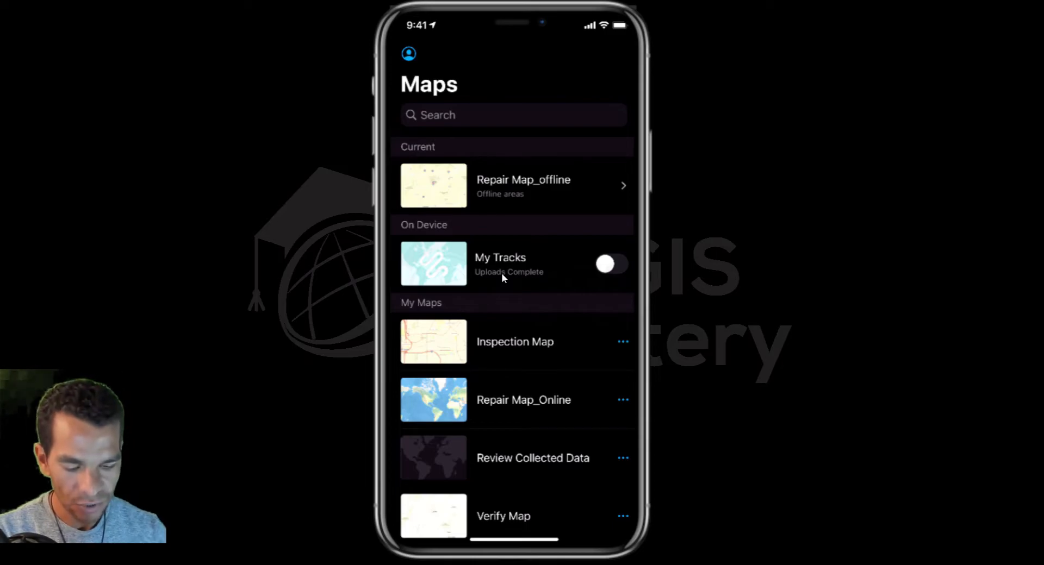
Turn on My Tracks location tracking and choose a tracking duration
left_click(610, 264)
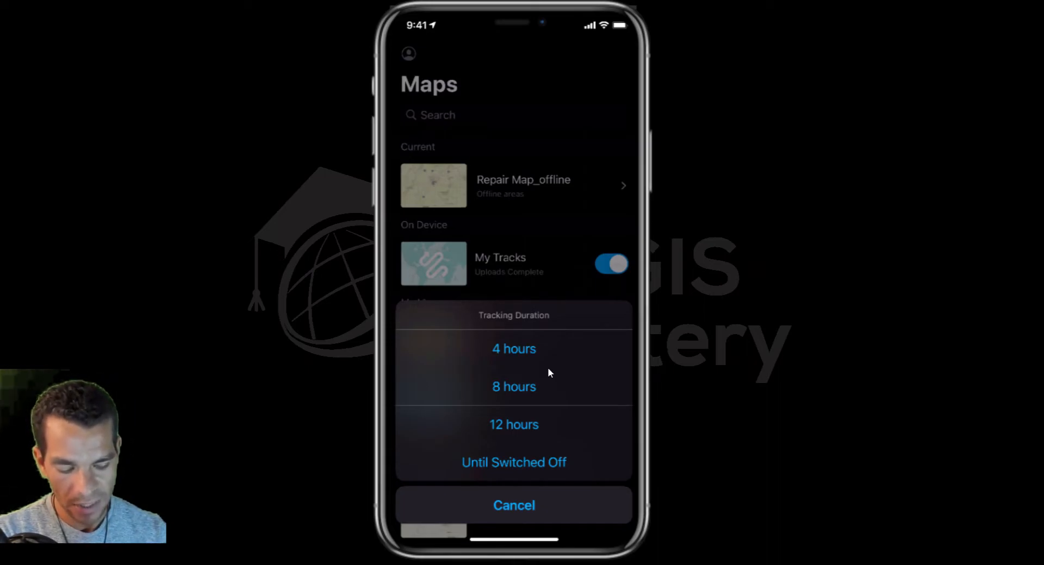
left_click(513, 462)
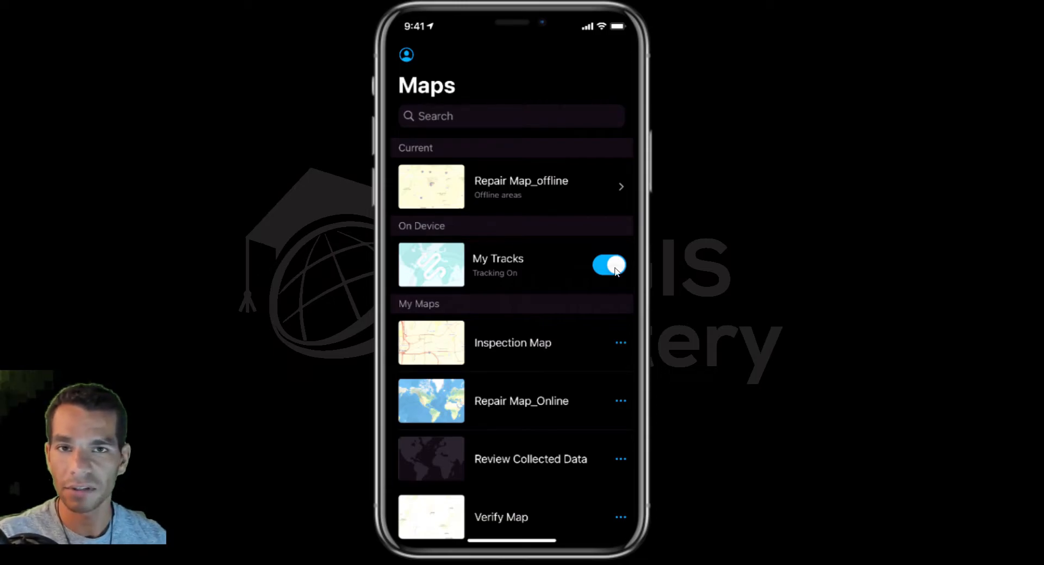
Turn My Tracks location tracking off so the track shows Uploads Complete
left_click(606, 264)
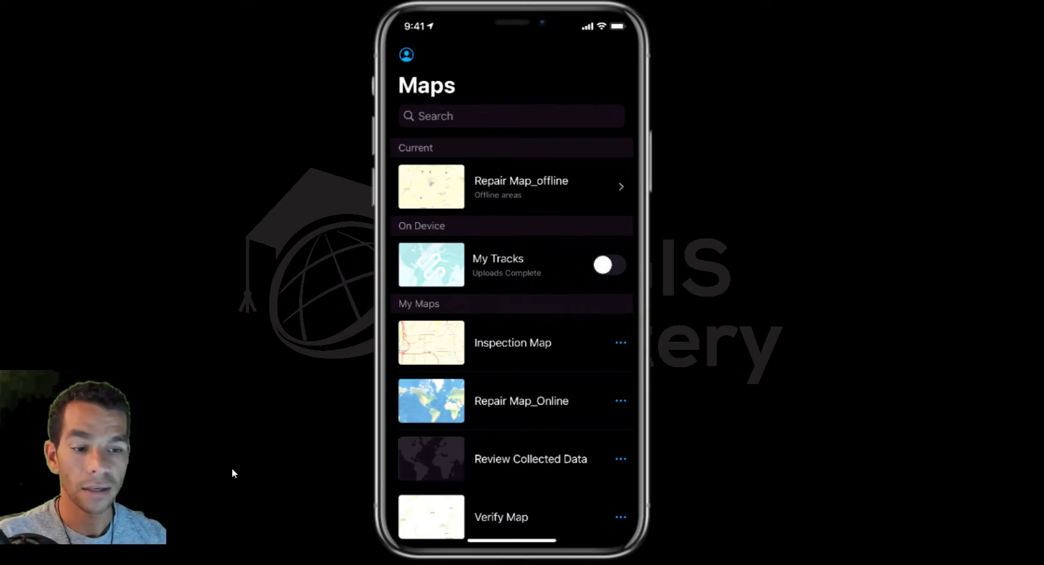
mouse_move(250, 463)
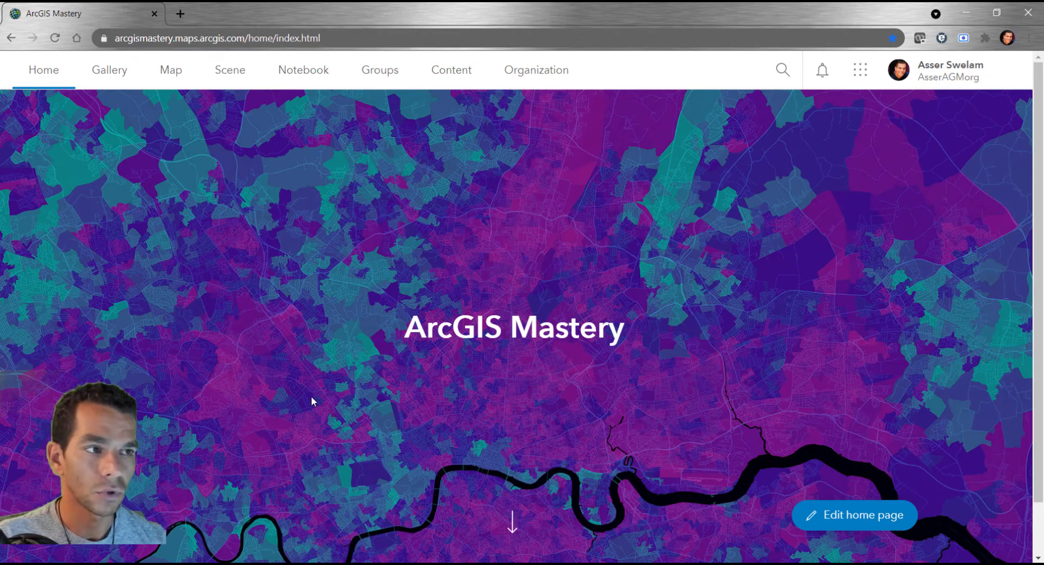
Launch Track Viewer from the ArcGIS Online app launcher
left_click(858, 69)
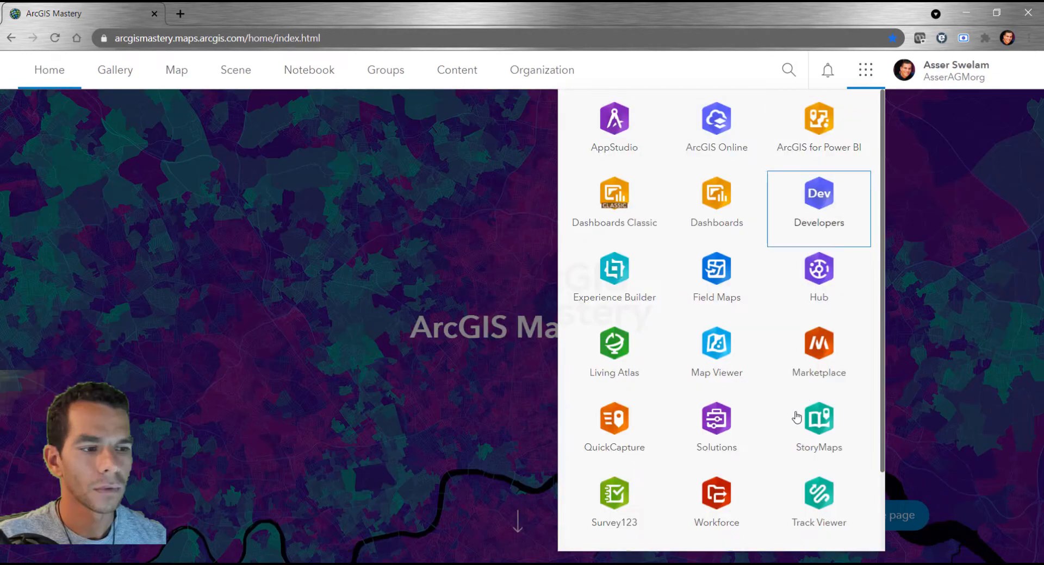
left_click(817, 495)
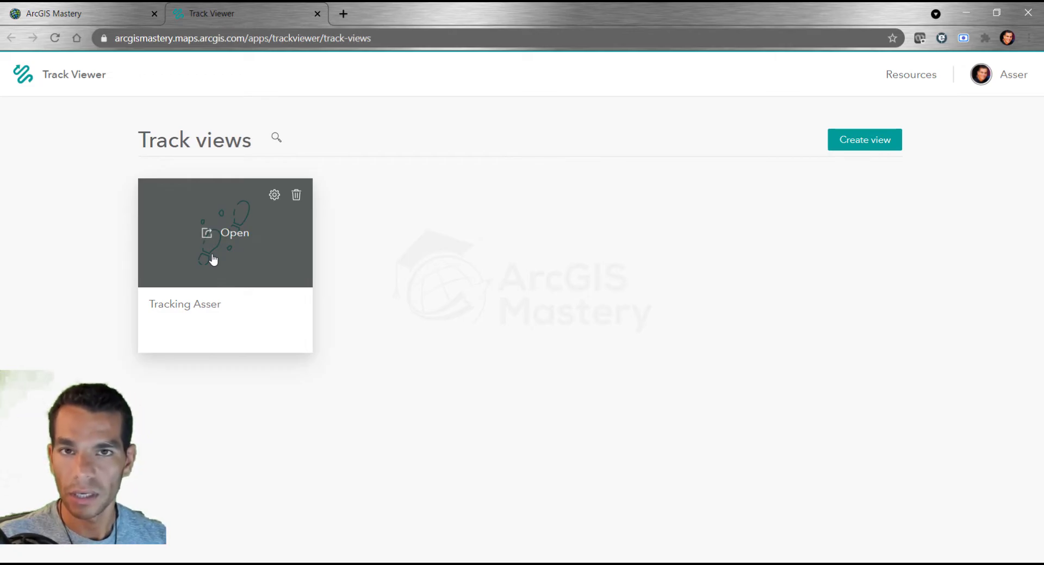
mouse_move(243, 248)
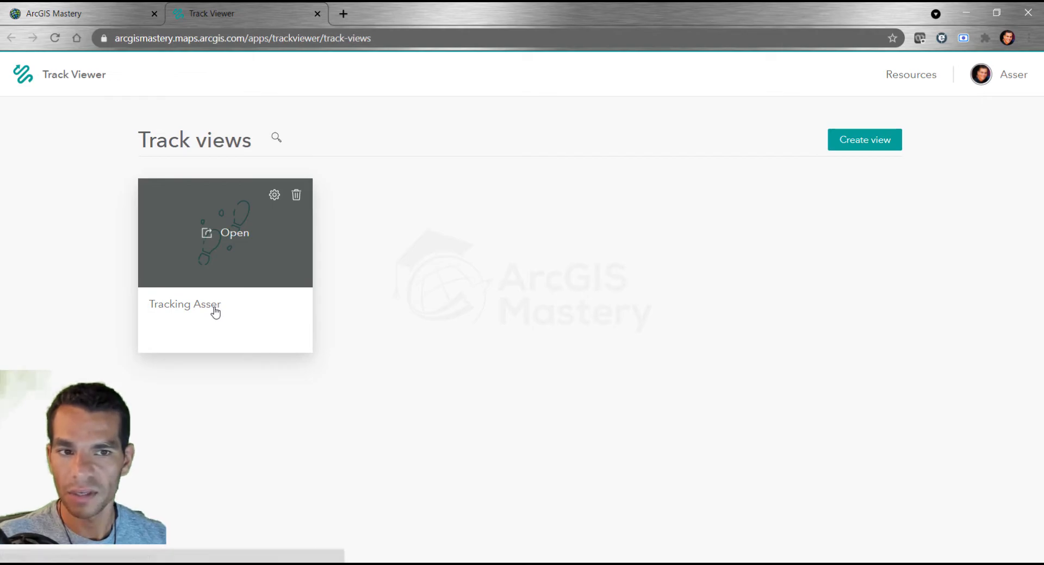
View the Tracking Asser track and inspect one recorded point's details on the walk loop
left_click(225, 233)
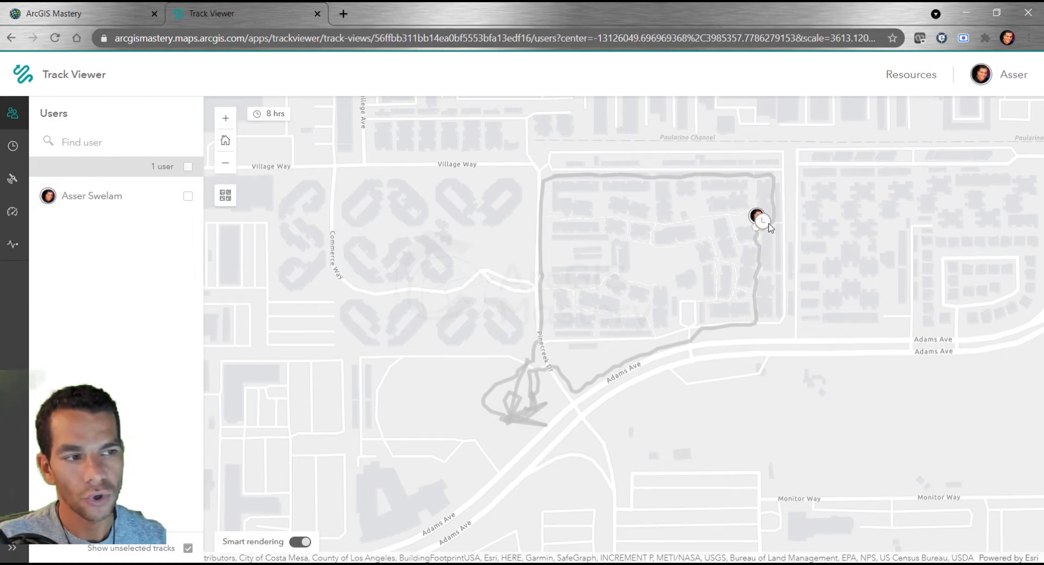
mouse_move(678, 170)
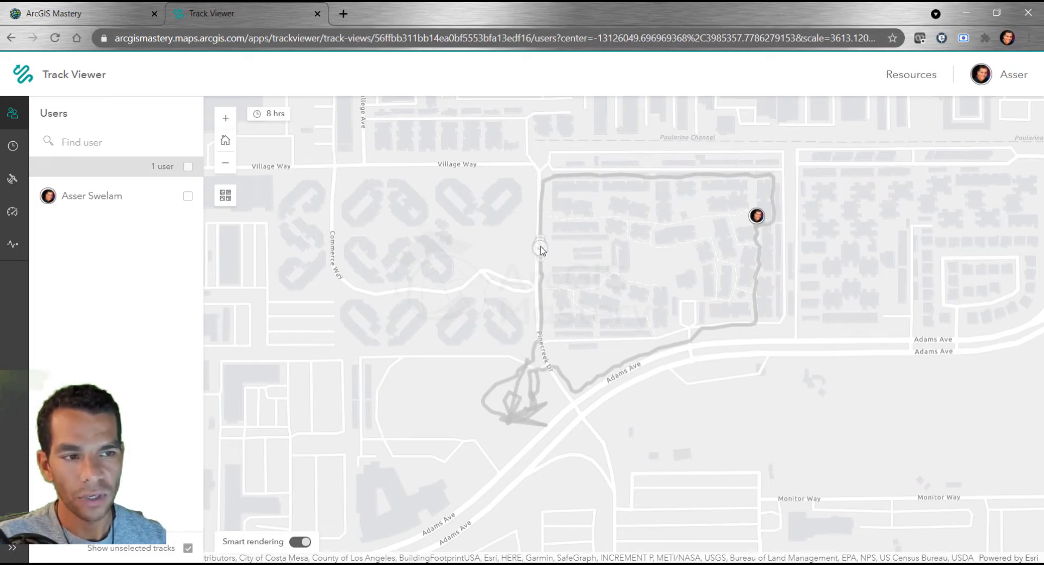
left_click(539, 248)
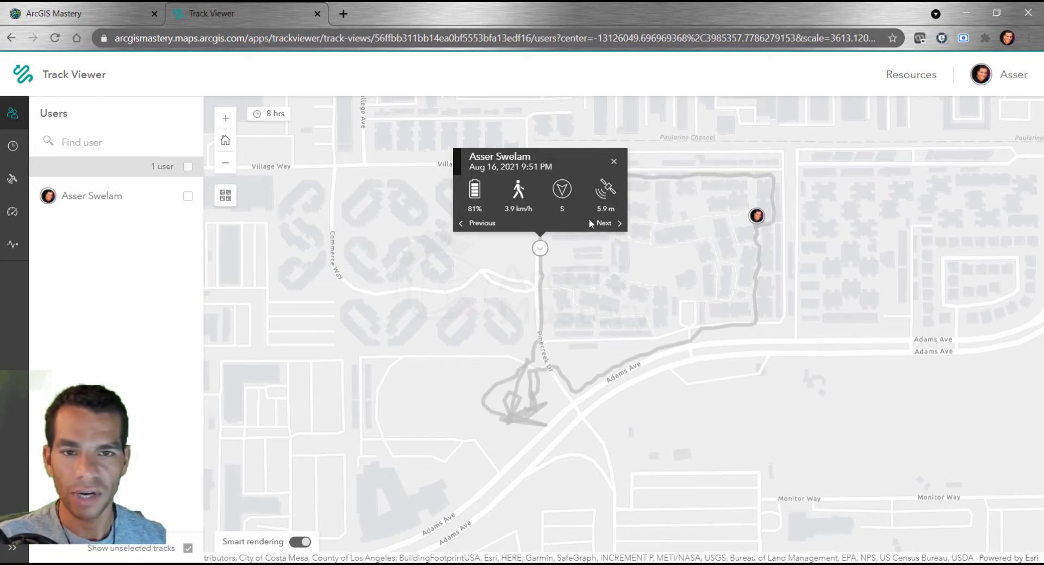
mouse_move(37, 209)
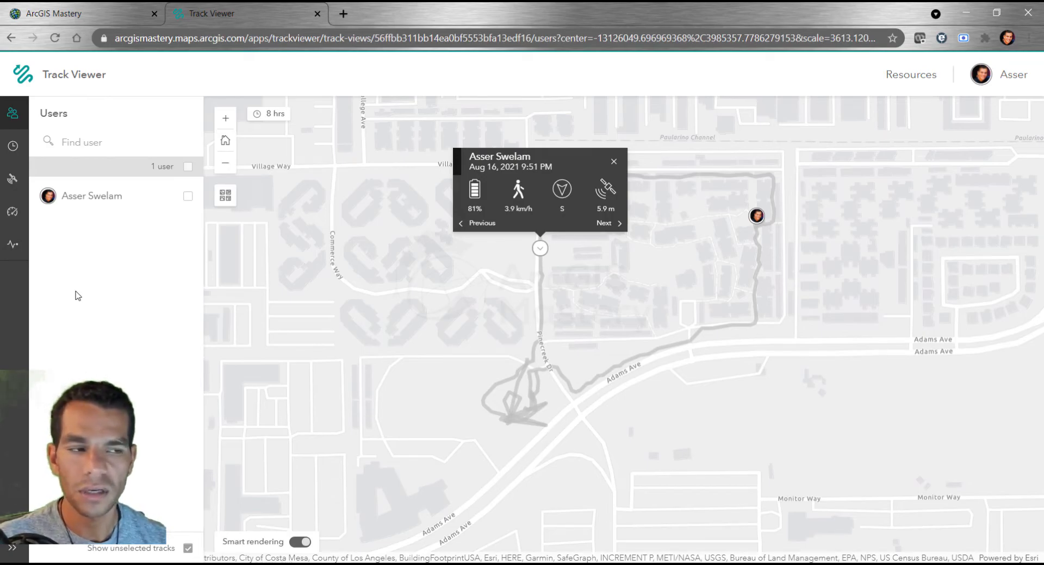
mouse_move(111, 303)
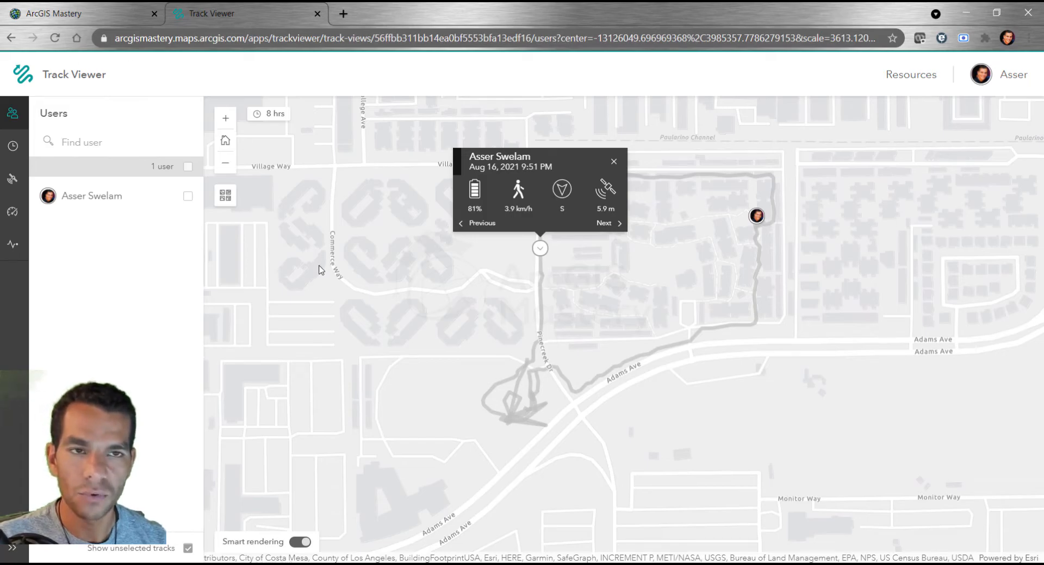
mouse_move(201, 299)
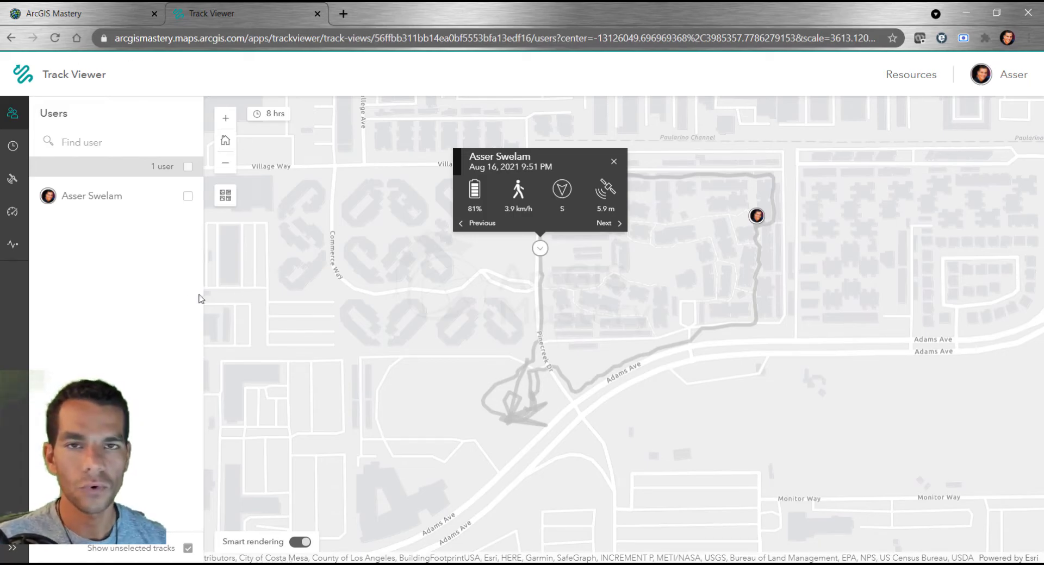
mouse_move(152, 301)
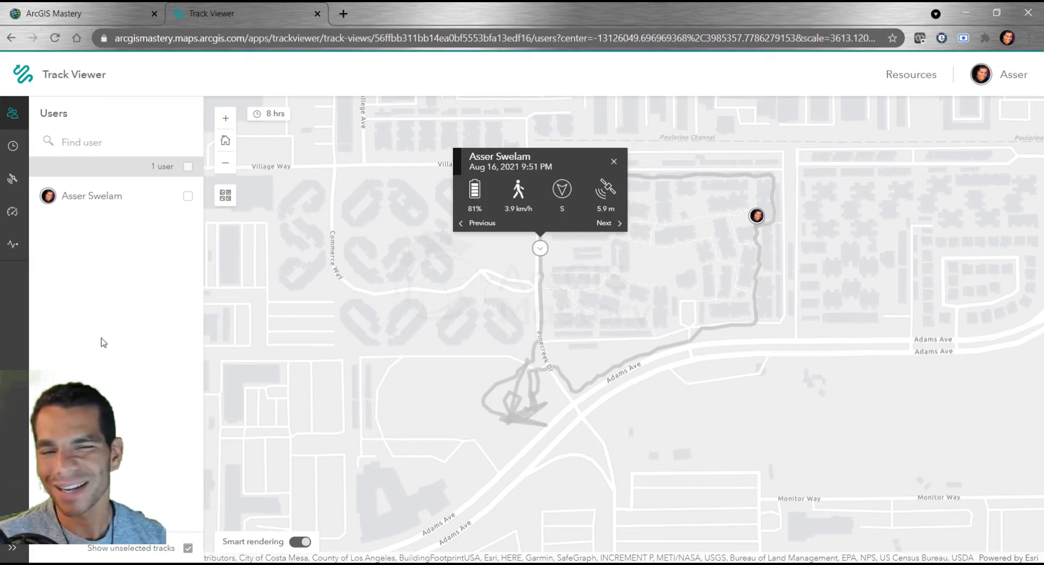
mouse_move(778, 514)
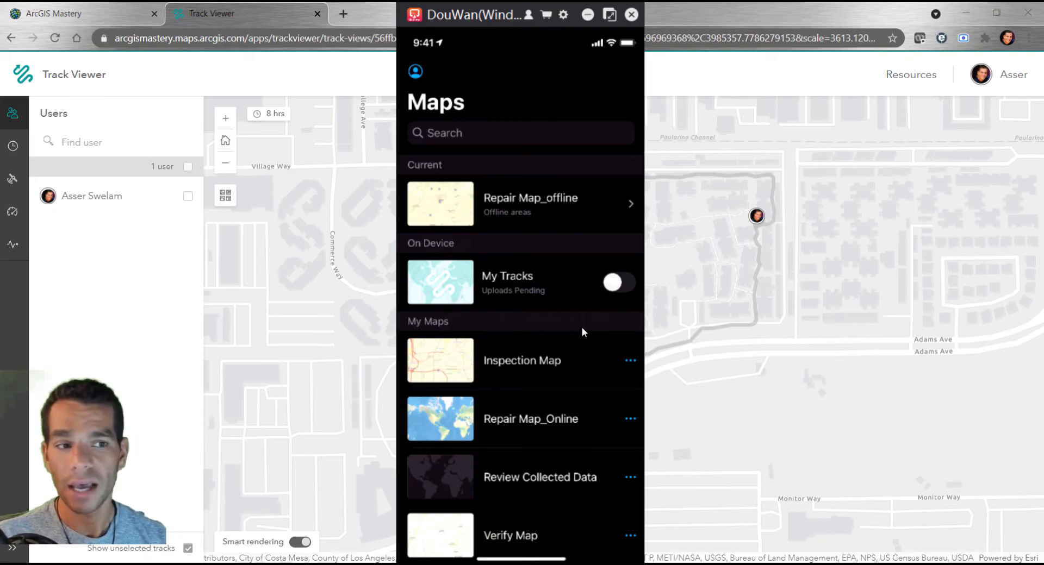
mouse_move(458, 269)
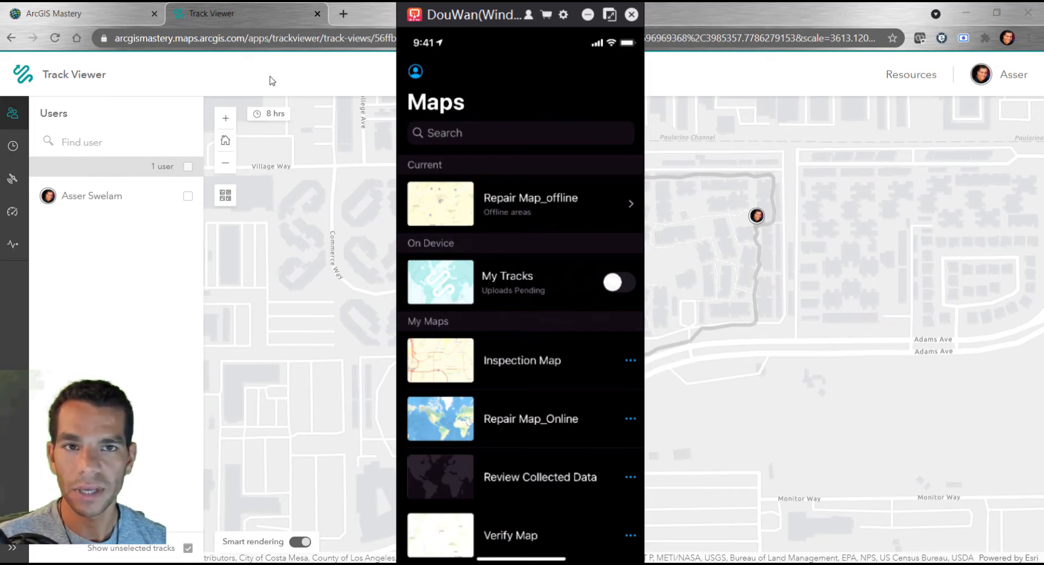
Return from the phone view to the ArcGIS Online home page
left_click(73, 13)
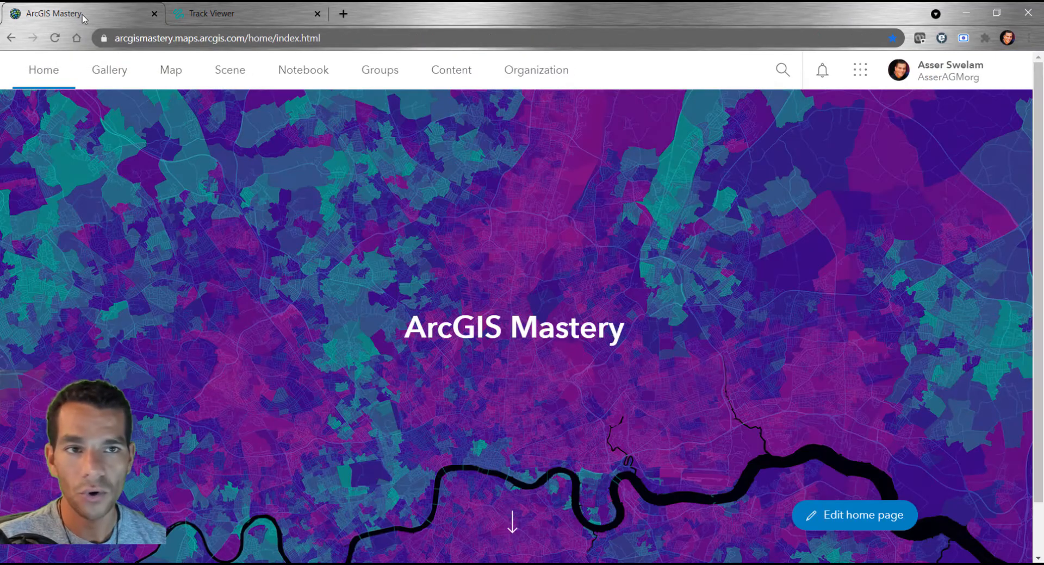
Navigate through Organization and Members to the Licenses page listing ArcGIS Tracker add-on licenses
left_click(535, 70)
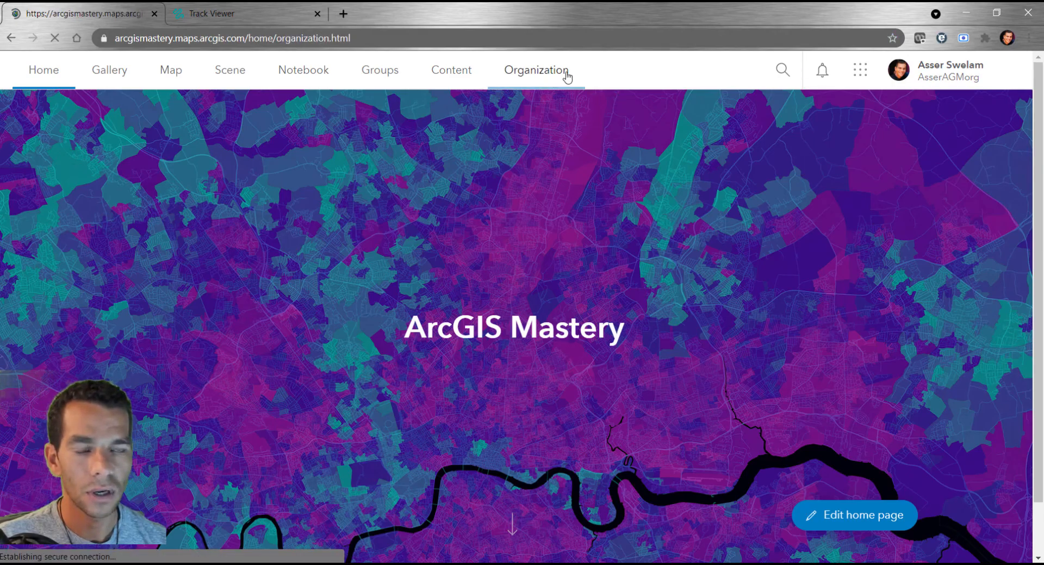
left_click(536, 70)
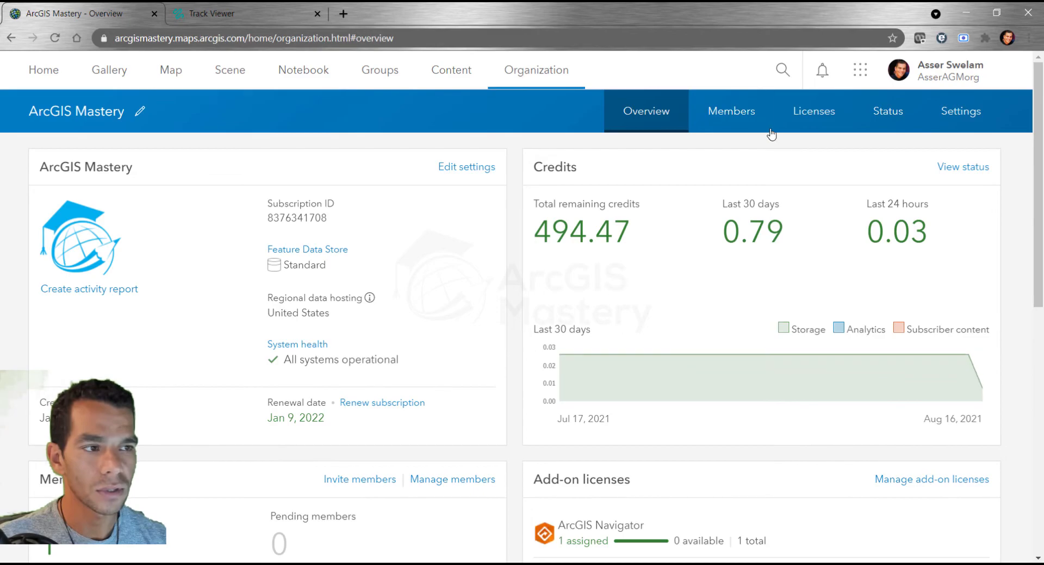
left_click(731, 111)
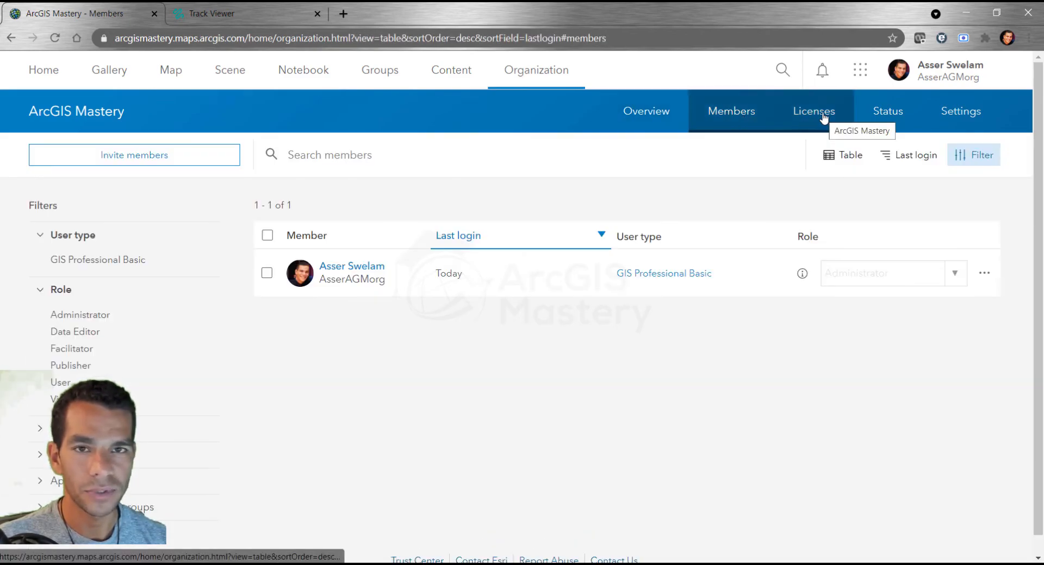
left_click(813, 111)
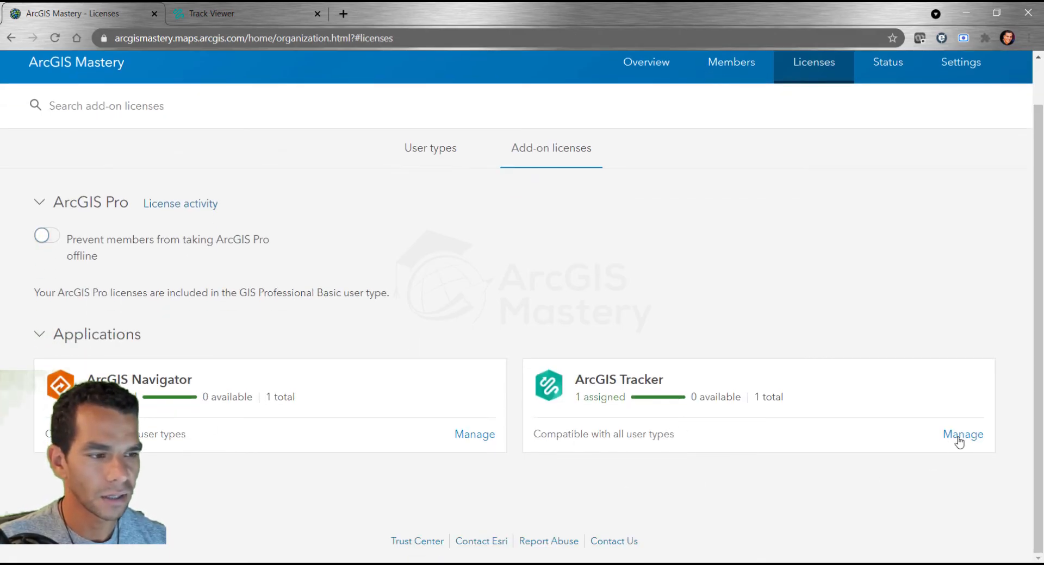
Unassign the ArcGIS Tracker license from the member, leaving 0 assigned and 1 available
left_click(962, 433)
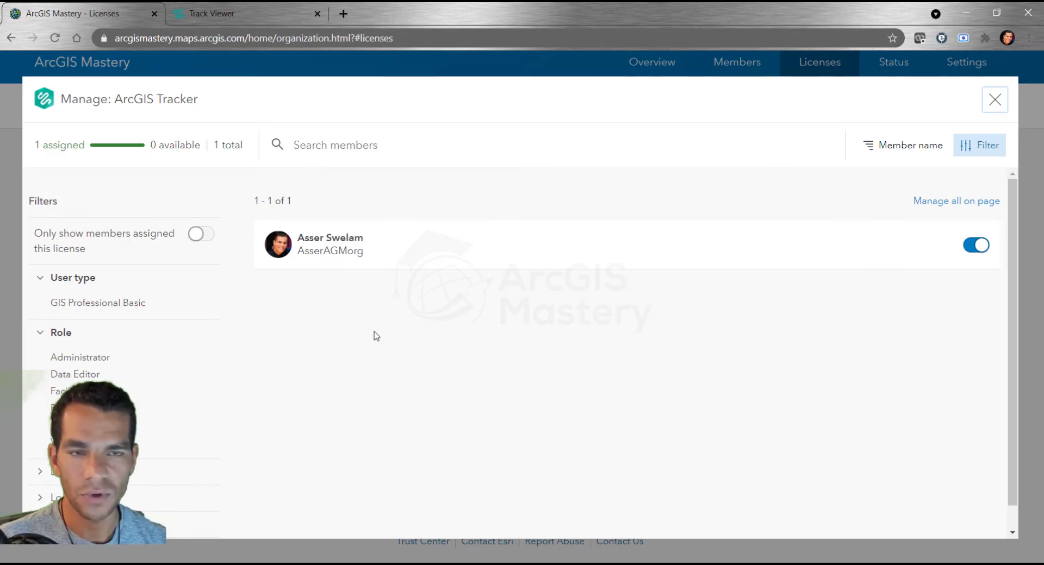
mouse_move(985, 238)
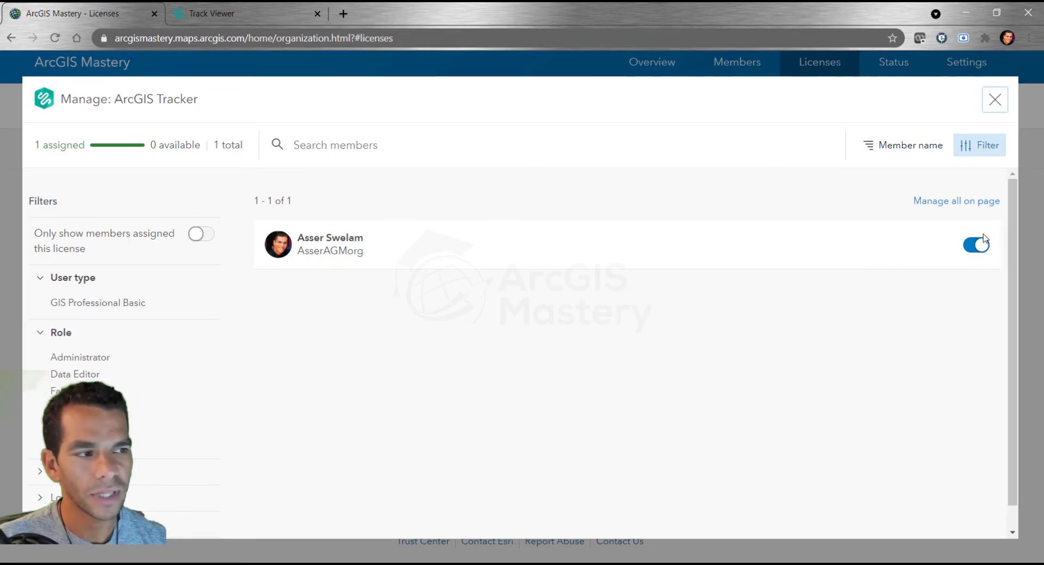
left_click(975, 245)
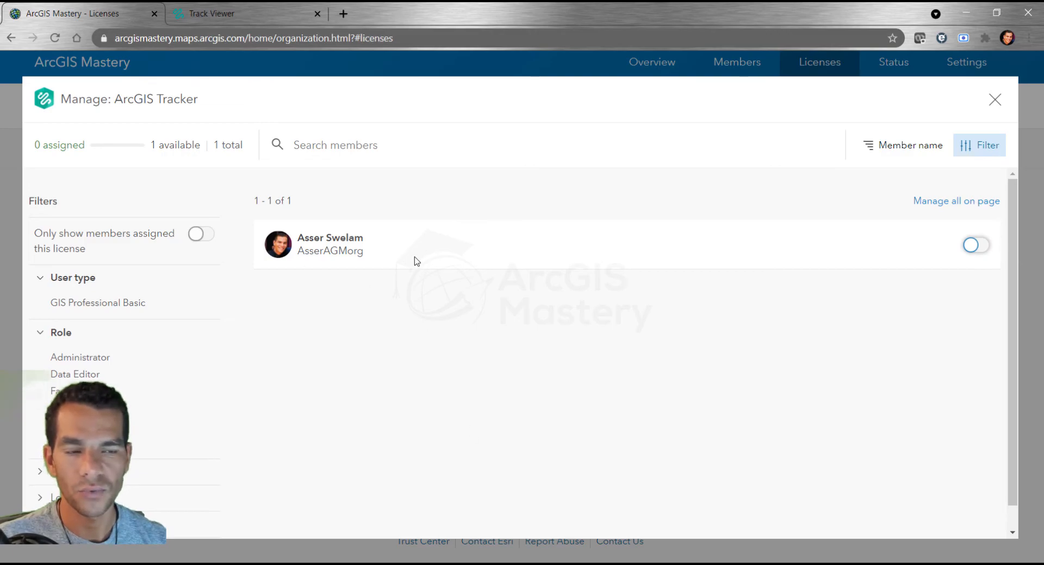
mouse_move(363, 382)
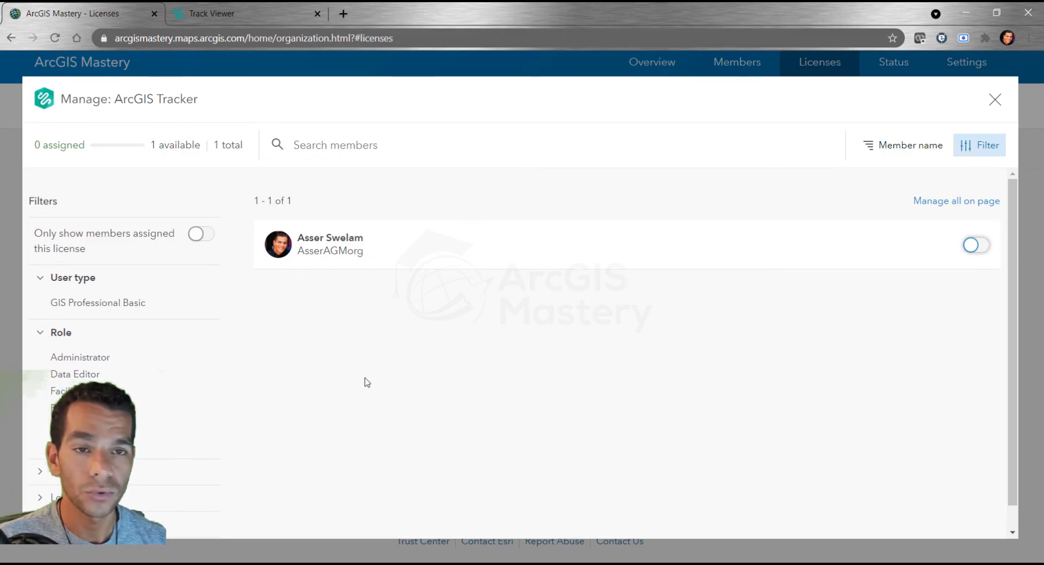
mouse_move(856, 373)
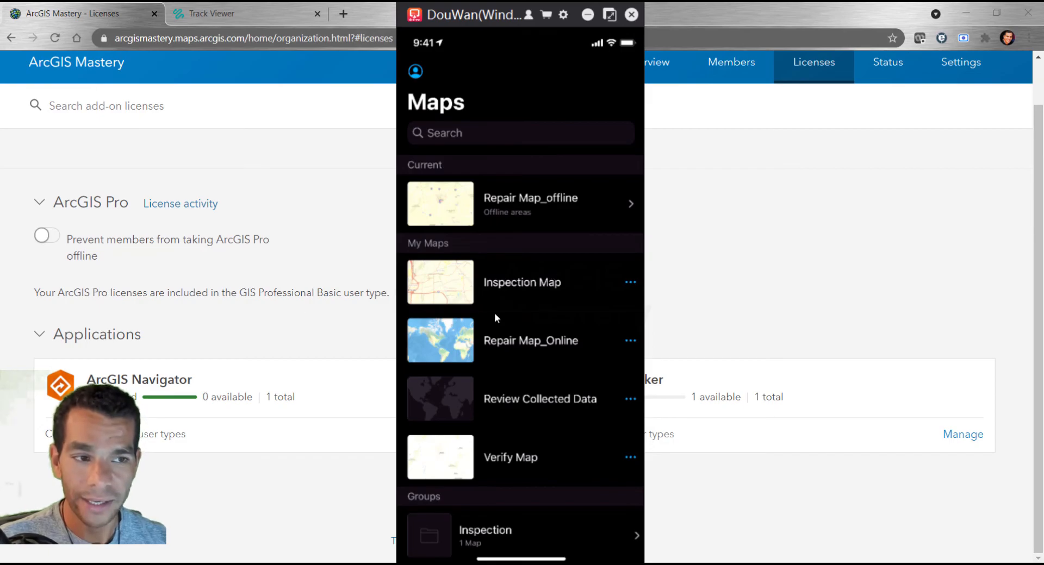
left_click(630, 14)
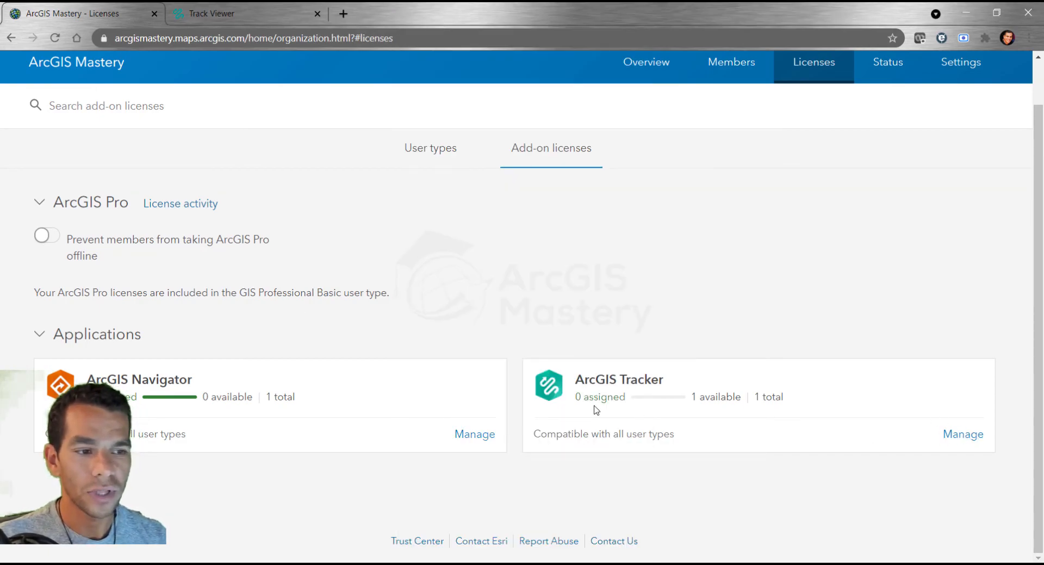
left_click(962, 434)
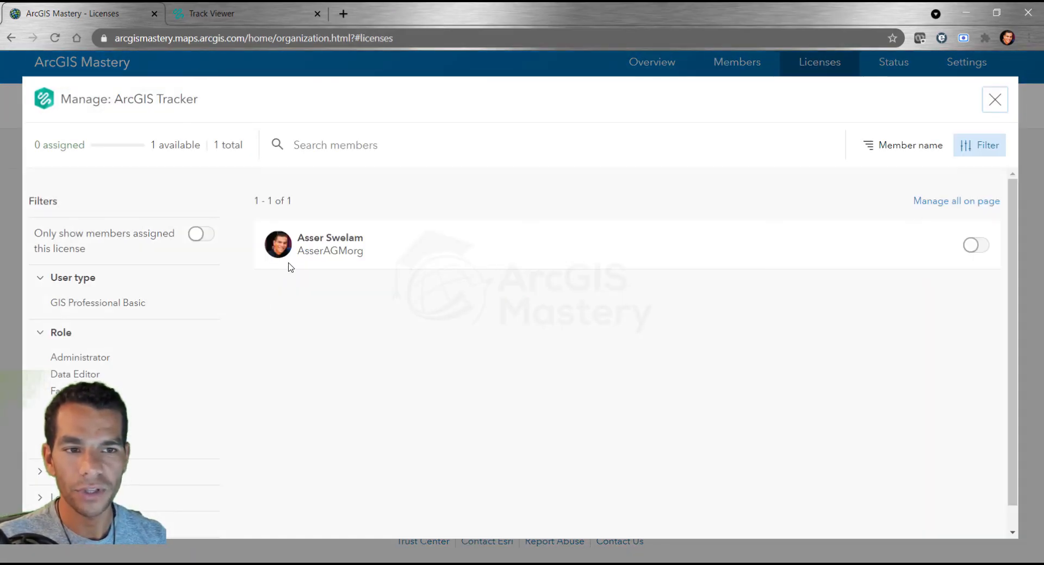
left_click(974, 245)
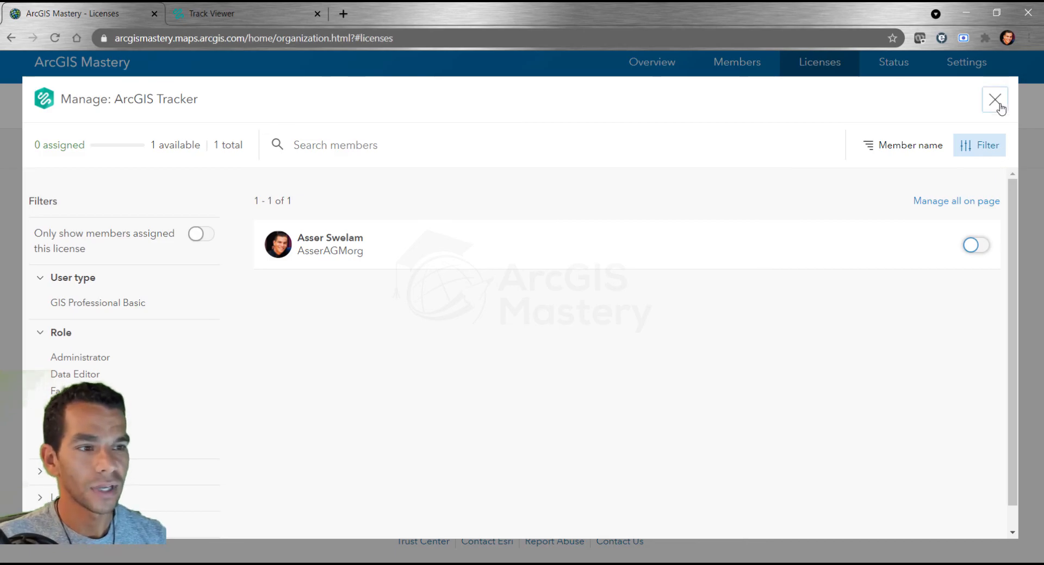
left_click(994, 99)
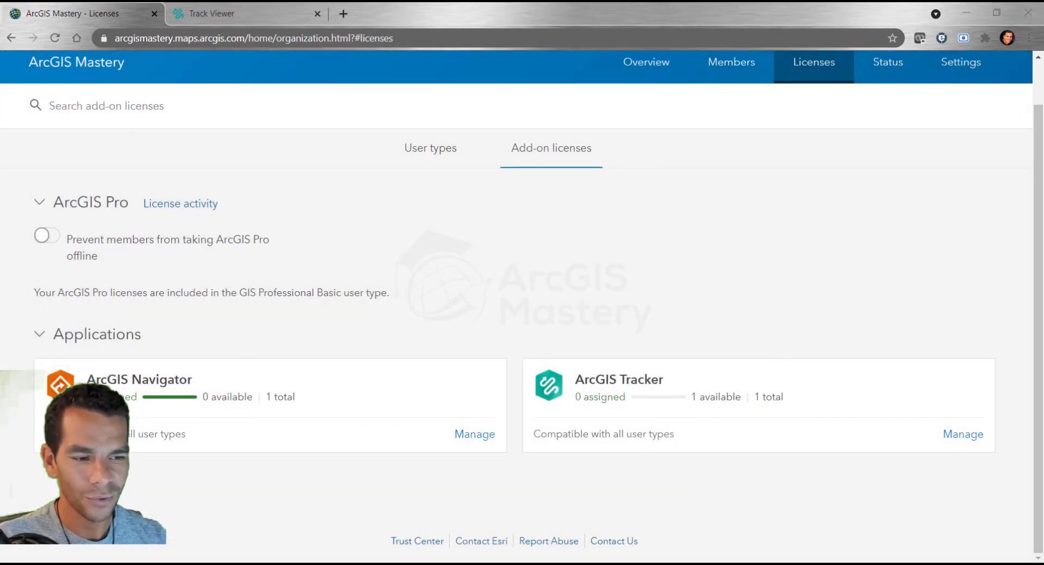